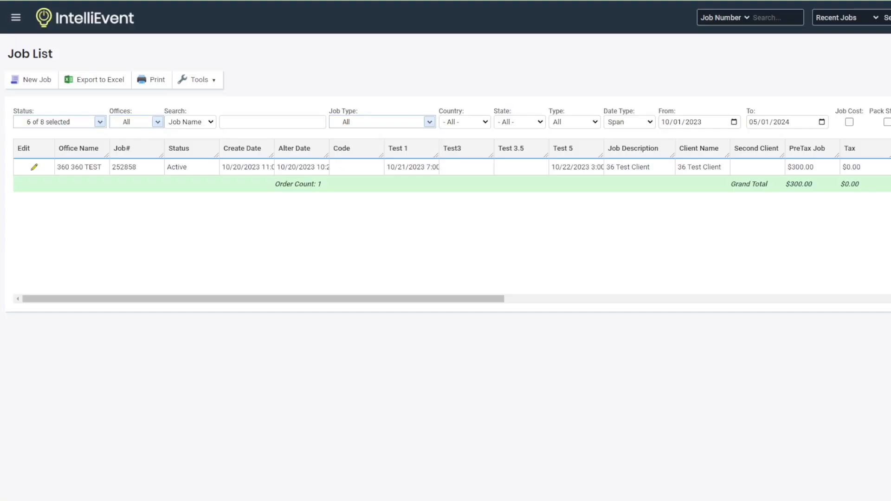
# Open job #360-252858 and add a new payment under Payment(s) Applied.
pyautogui.click(346, 167)
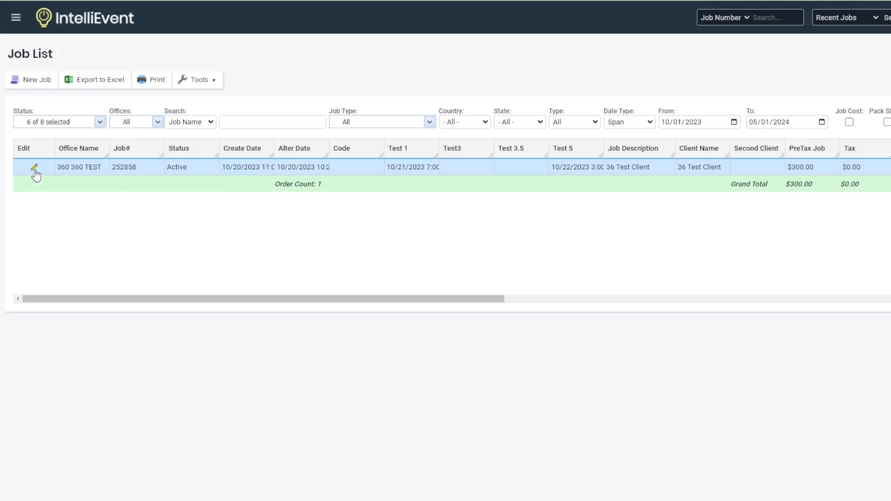
pyautogui.click(28, 167)
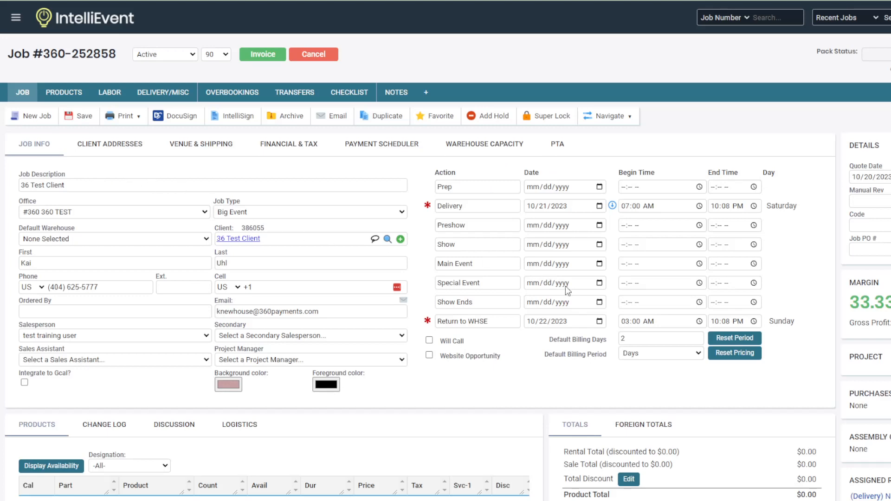
pyautogui.scroll(-3)
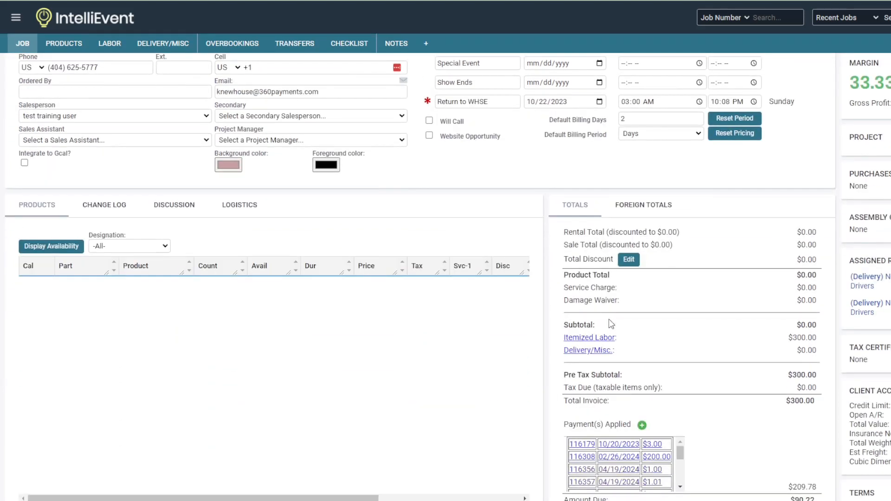
pyautogui.scroll(-3)
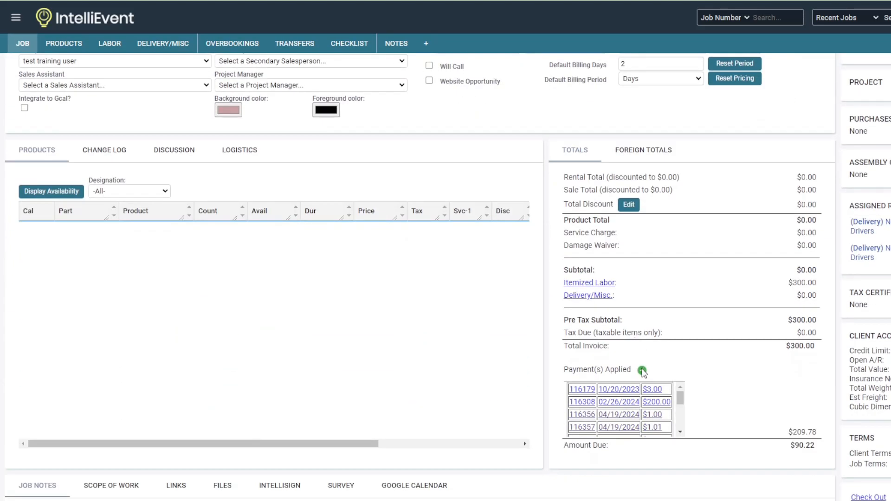
pyautogui.click(642, 367)
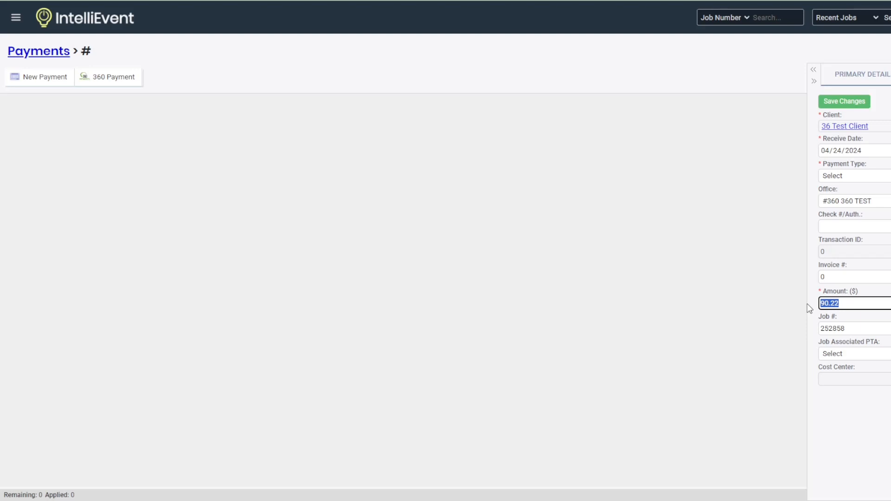
# Set the payment amount to 2.00 and start a 360 Payments ACH transaction.
pyautogui.write('2.00')
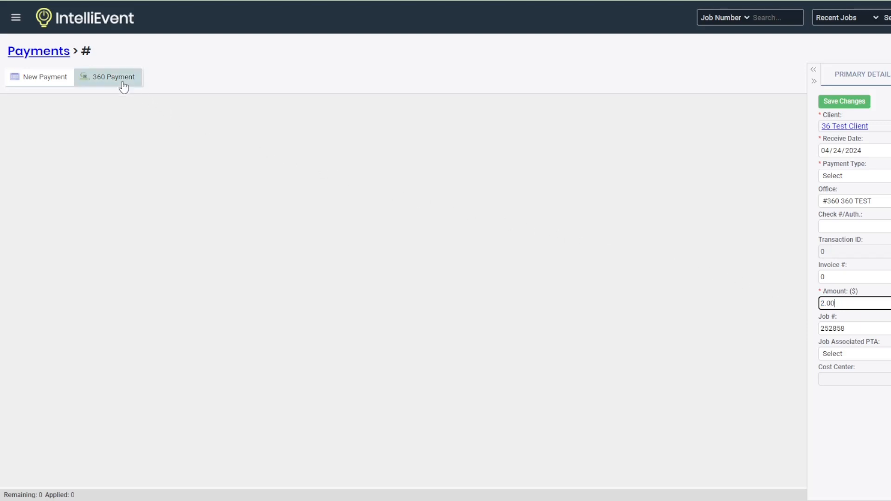
pyautogui.click(113, 77)
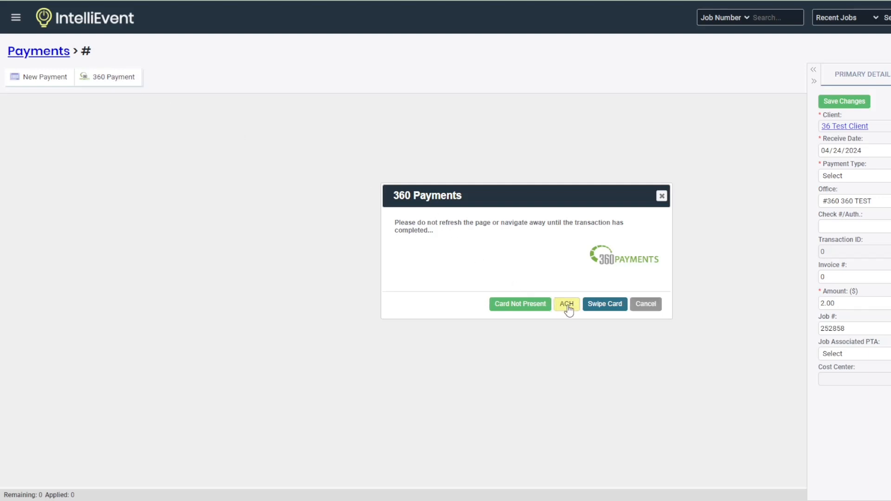
pyautogui.click(567, 303)
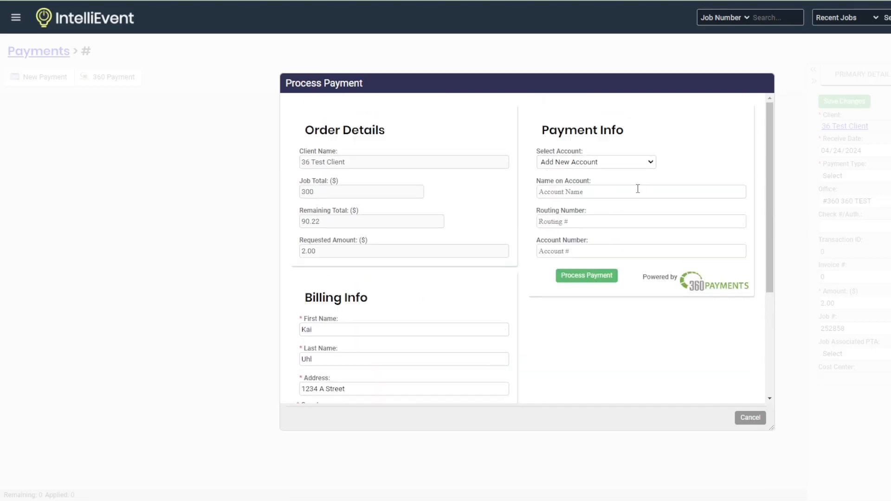
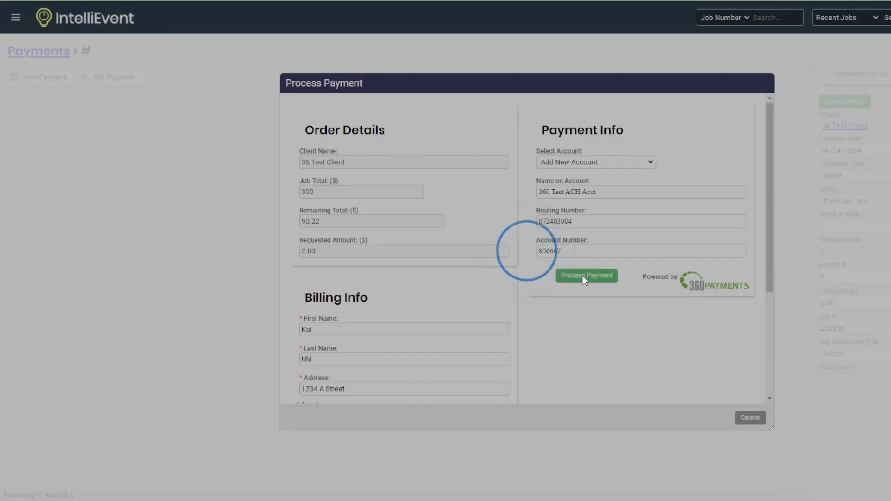
# Enter account name '360 Test' and routing 072403, then process the $2.00 ACH payment.
pyautogui.click(587, 275)
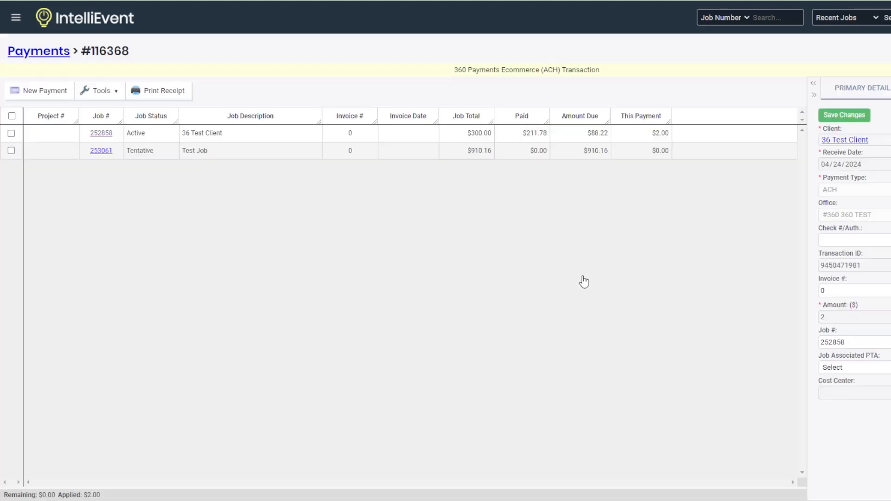
pyautogui.moveTo(587, 278)
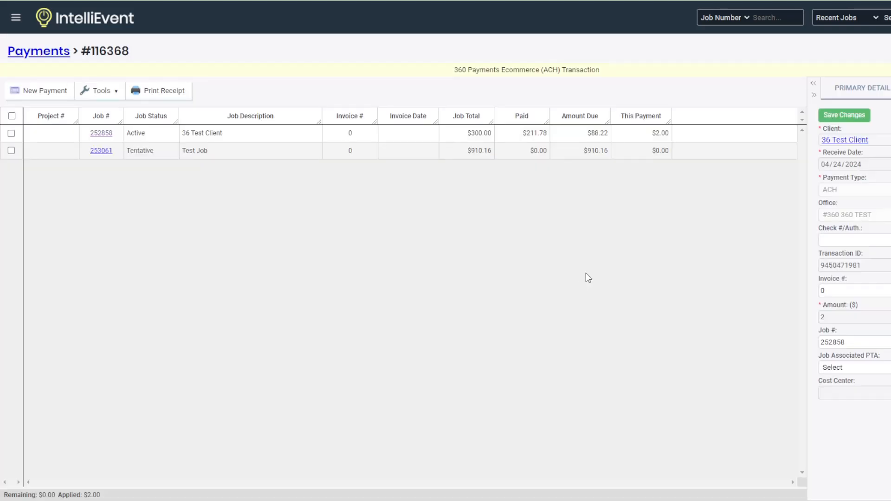
pyautogui.moveTo(108, 398)
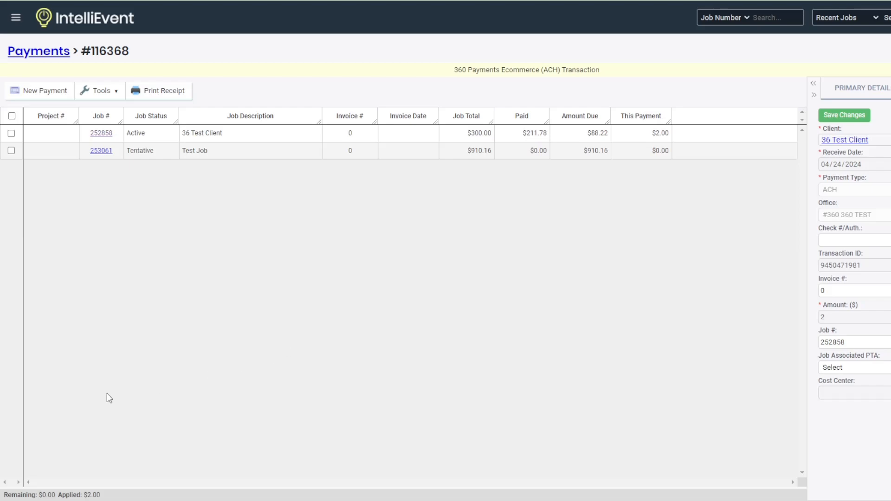